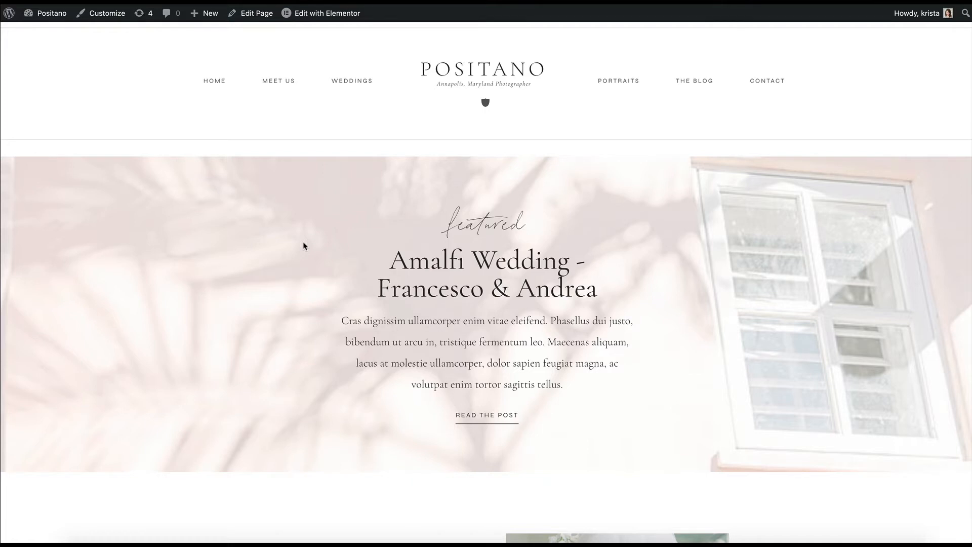
# Scroll down the home page to the list of wedding posts.
pyautogui.scroll(-3)
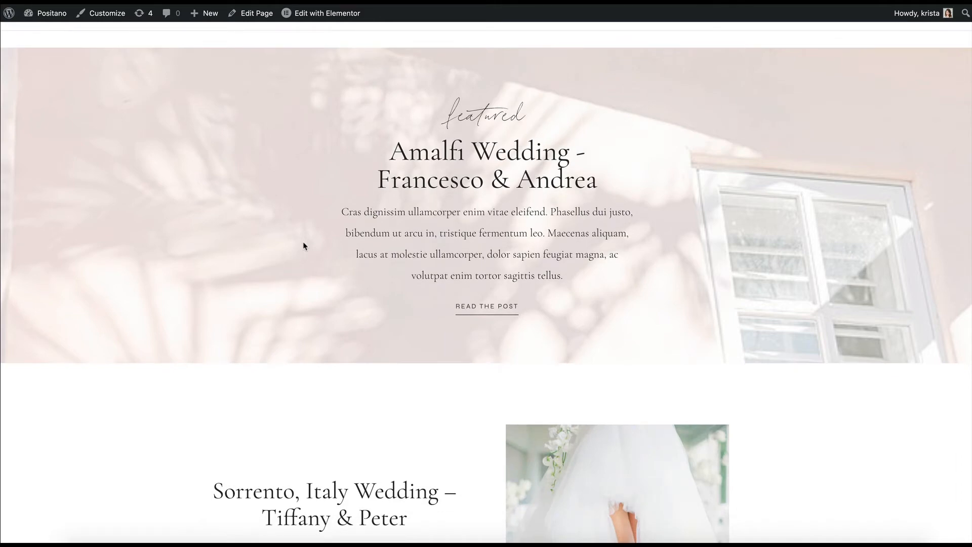
pyautogui.scroll(-3)
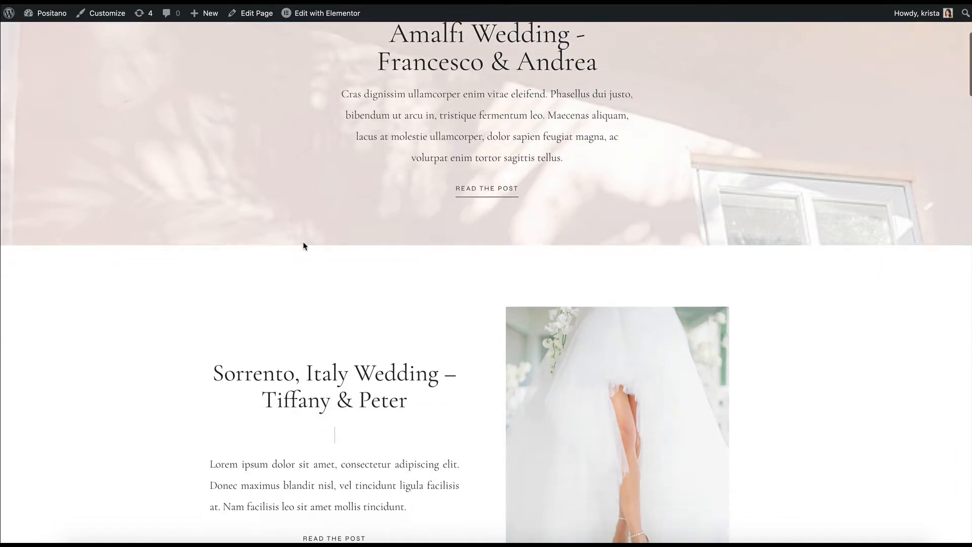
pyautogui.scroll(-3)
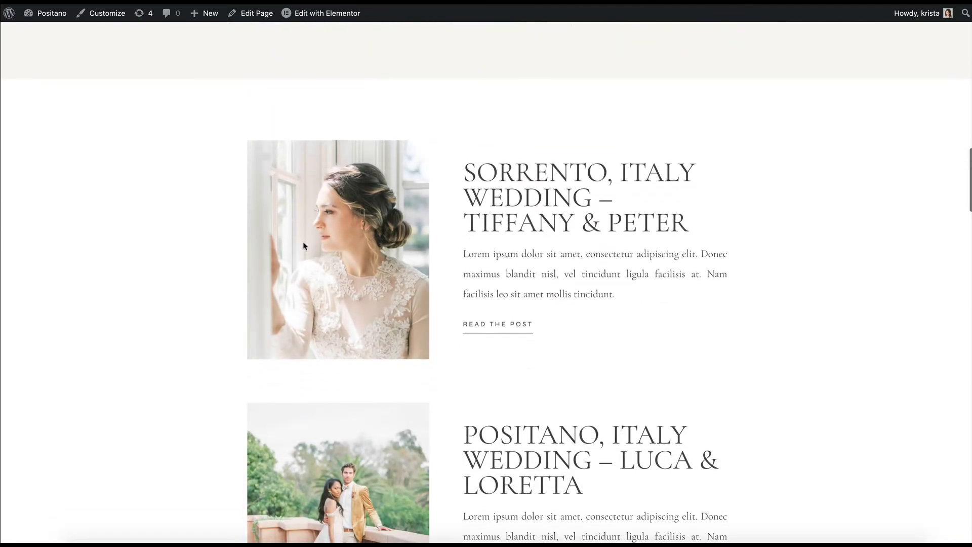
pyautogui.moveTo(508, 199)
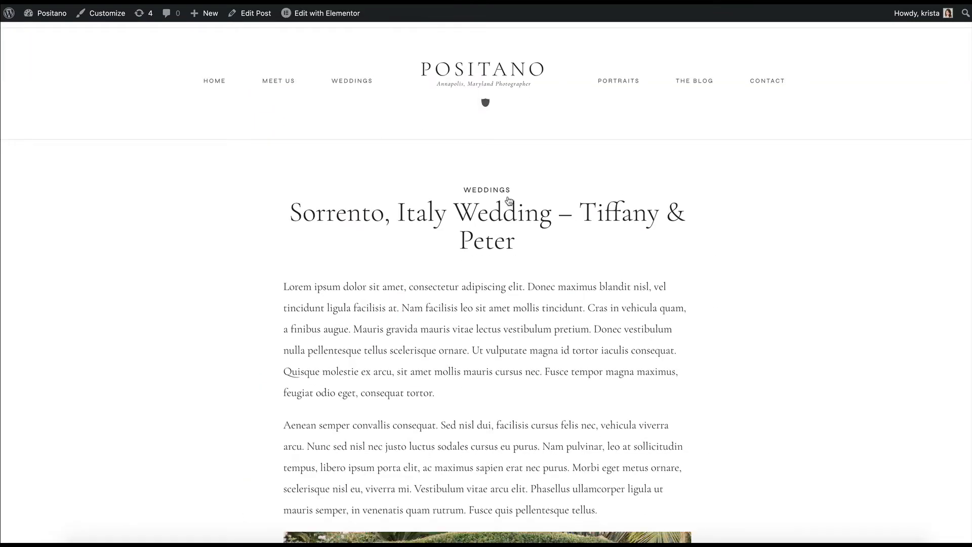
pyautogui.moveTo(481, 384)
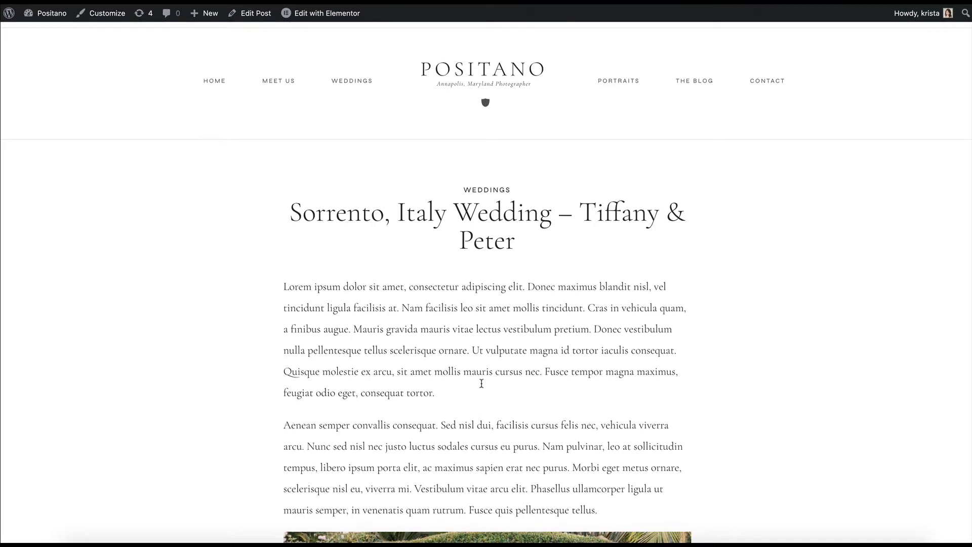
# Choose Single Post from the admin bar's Edit with Elementor menu.
pyautogui.click(325, 13)
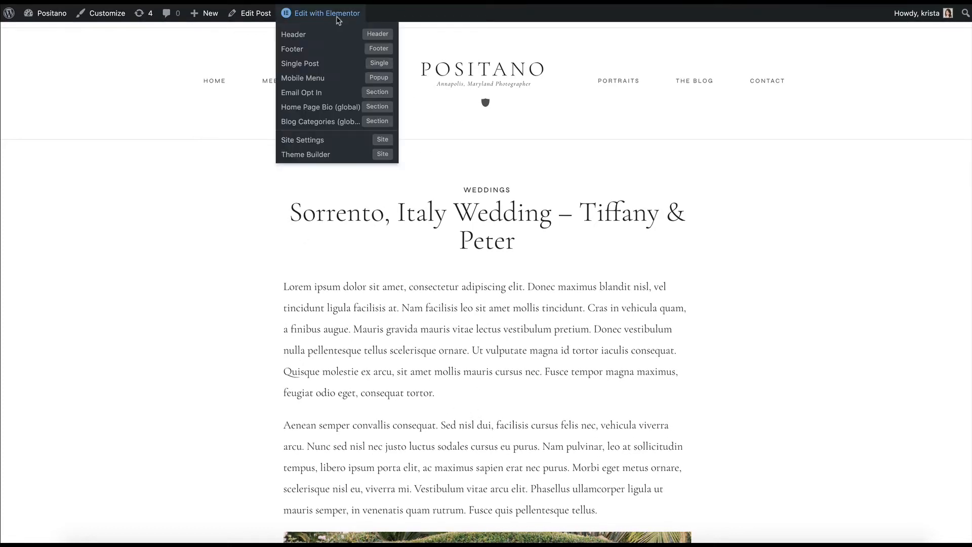
pyautogui.moveTo(300, 63)
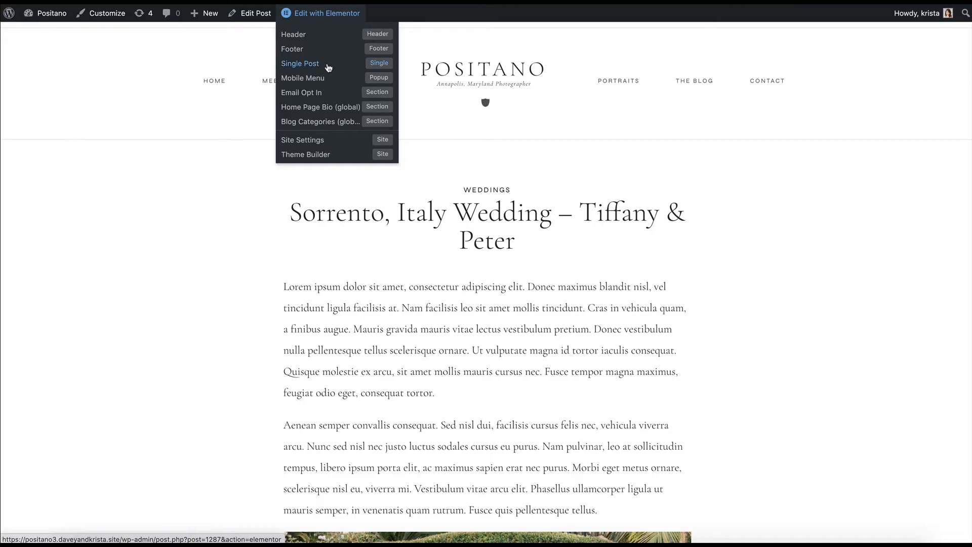
pyautogui.click(300, 62)
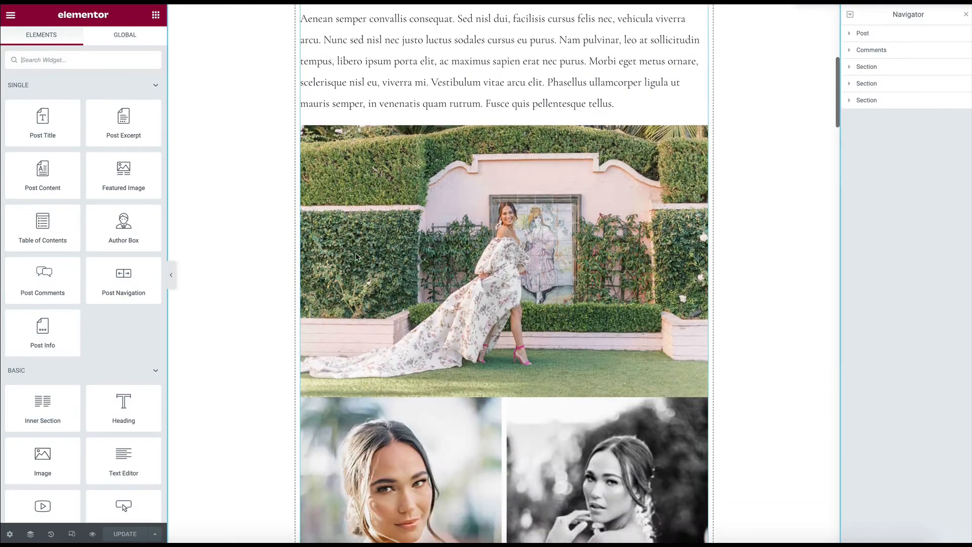
# Add a one-column section above the comment form, below the gallery images.
pyautogui.scroll(-3)
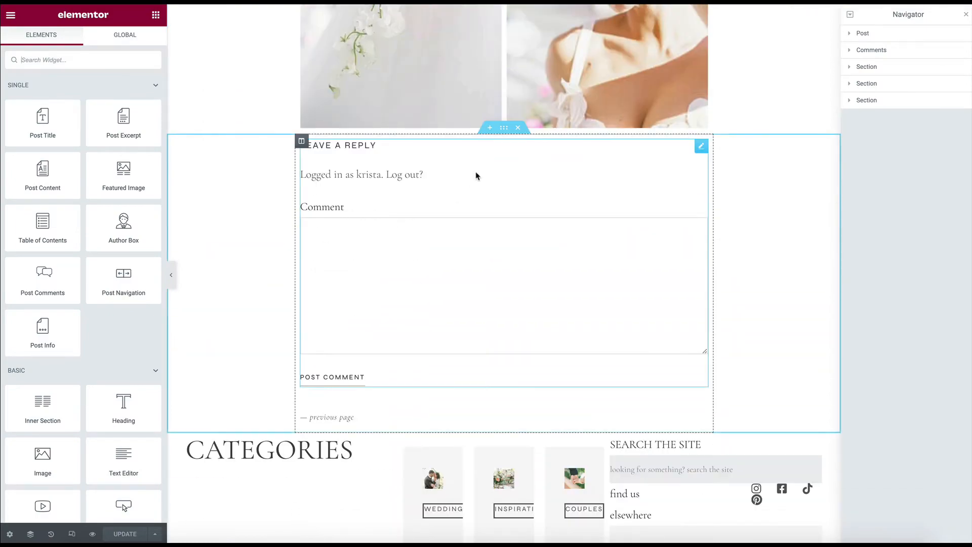
pyautogui.click(489, 127)
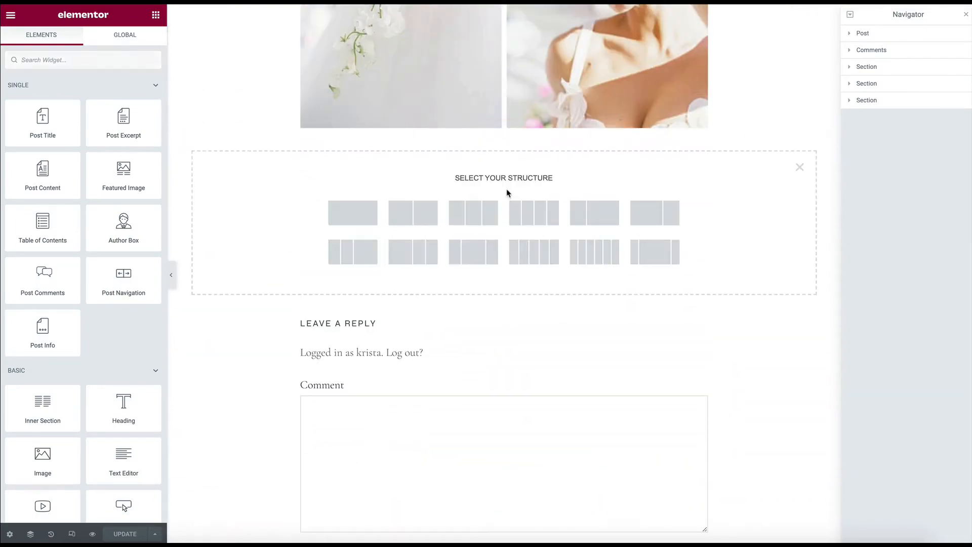
pyautogui.click(352, 213)
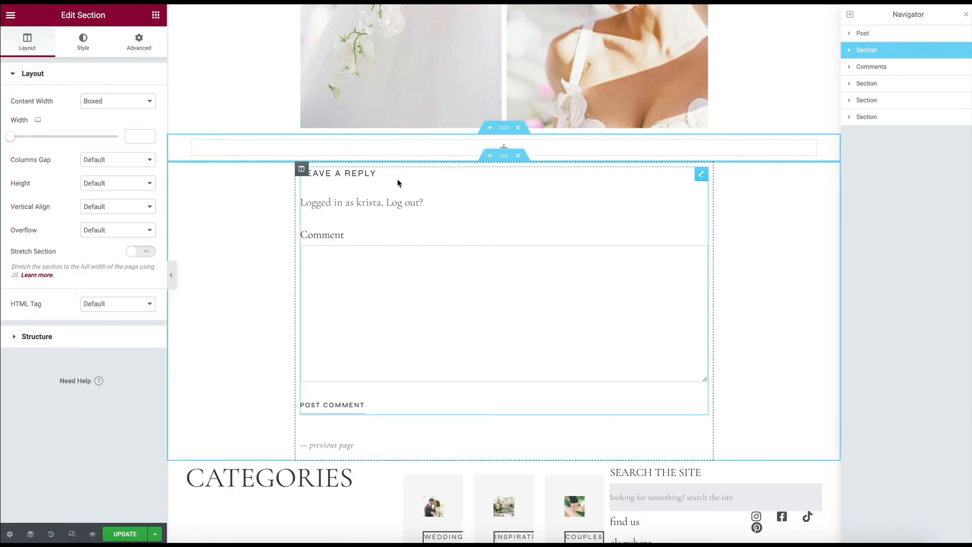
# Add a Heading widget reading 'Share this post', centered, as H4, and adjust the section padding.
pyautogui.click(156, 15)
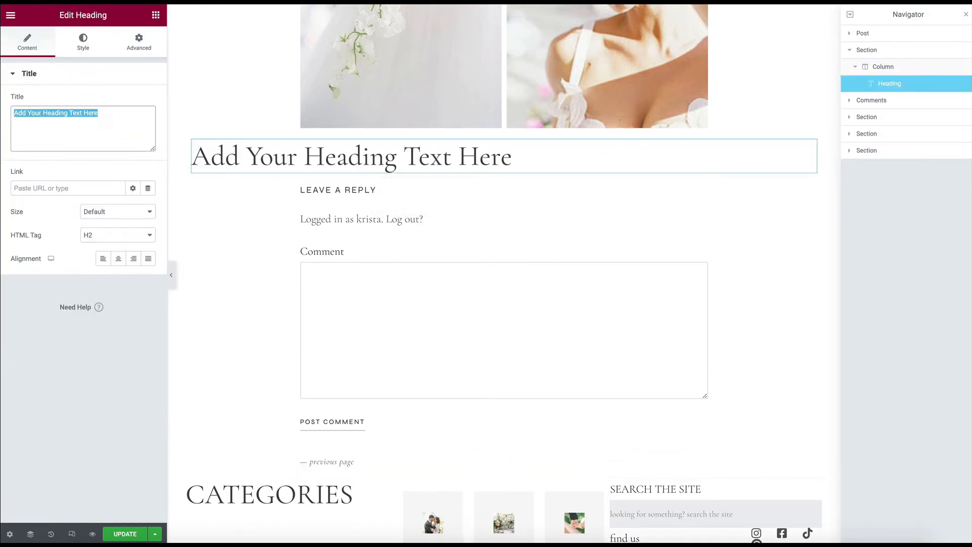
pyautogui.write('Share th')
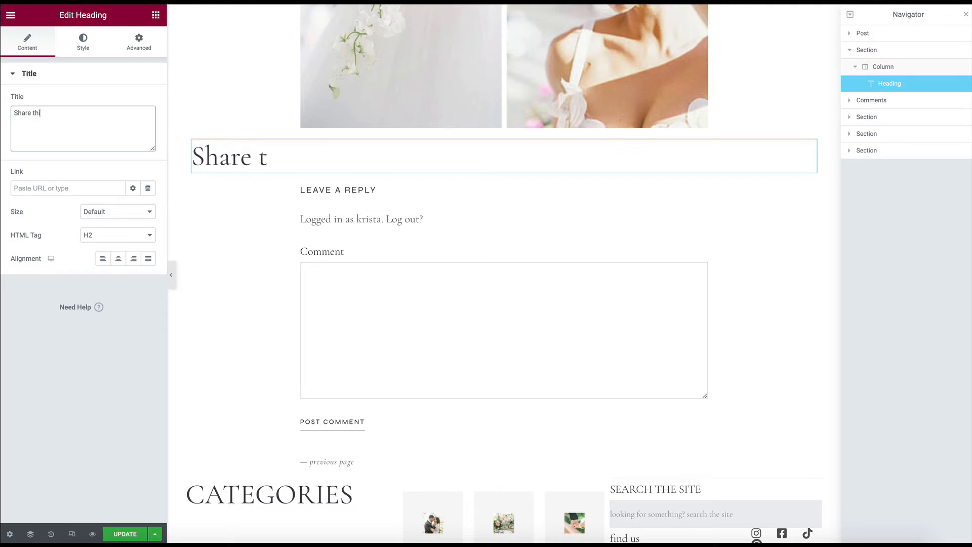
pyautogui.click(117, 258)
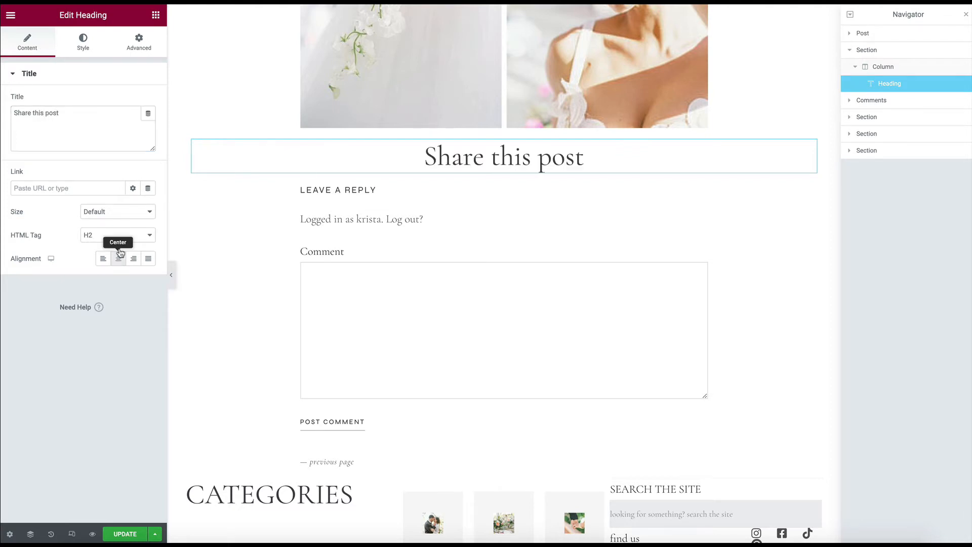
pyautogui.click(117, 234)
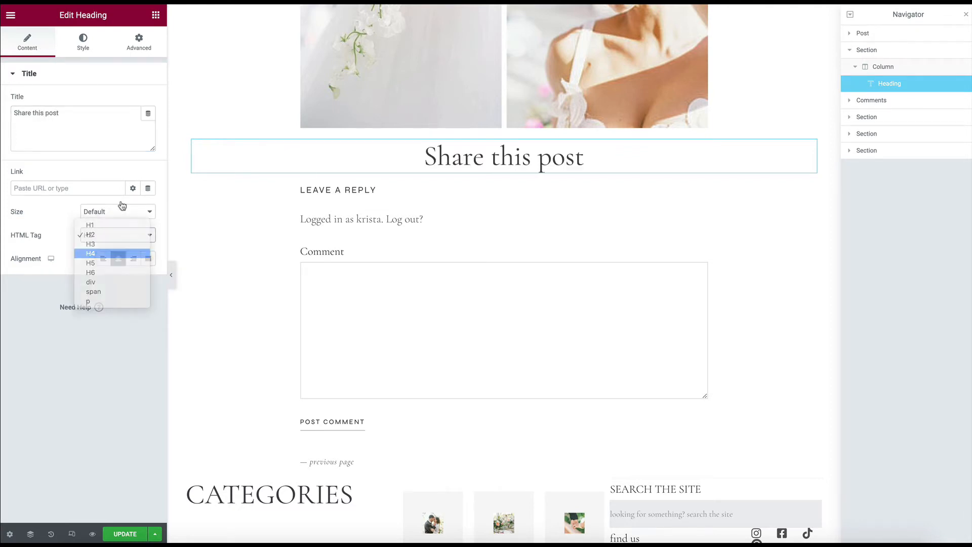
pyautogui.click(90, 253)
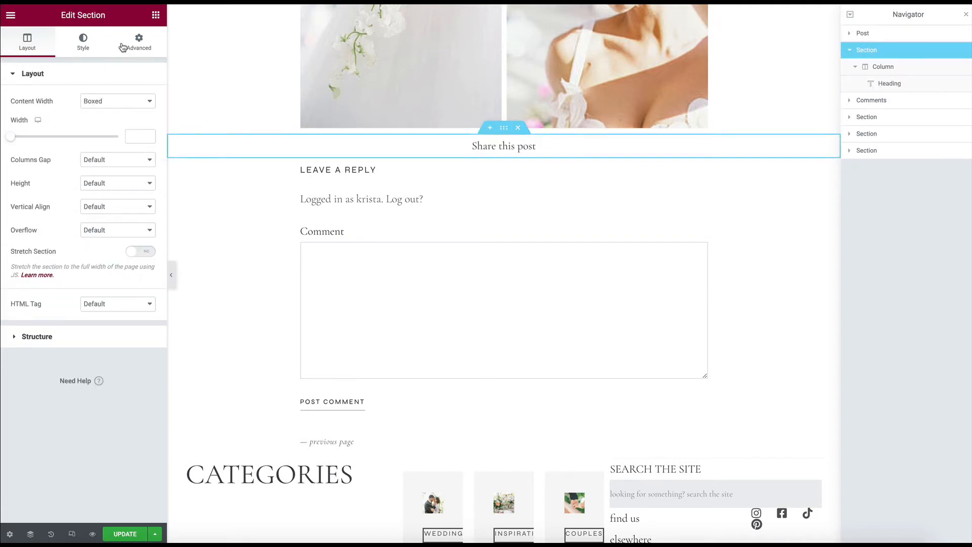
pyautogui.click(139, 42)
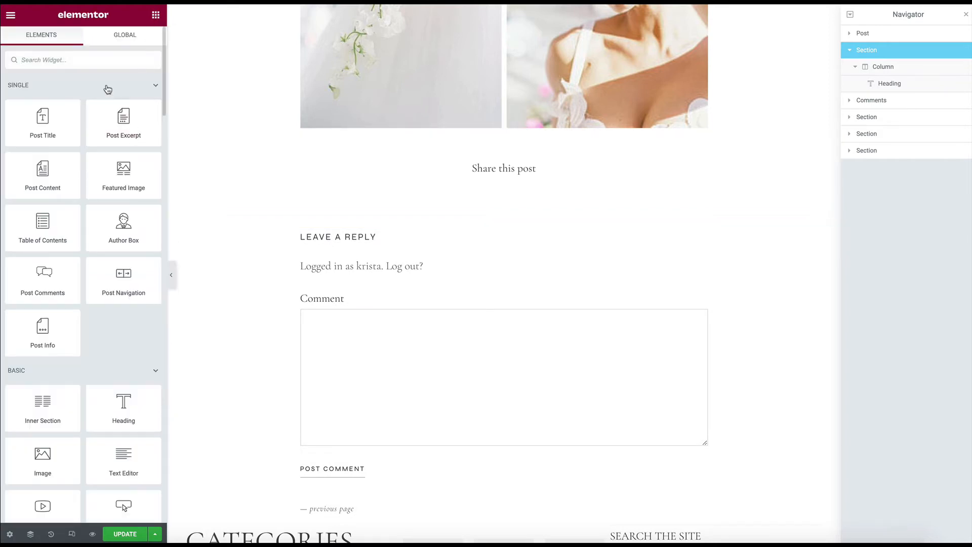
# Add a Share Buttons widget under the heading, centered, with a top margin of 10.
pyautogui.write('sd')
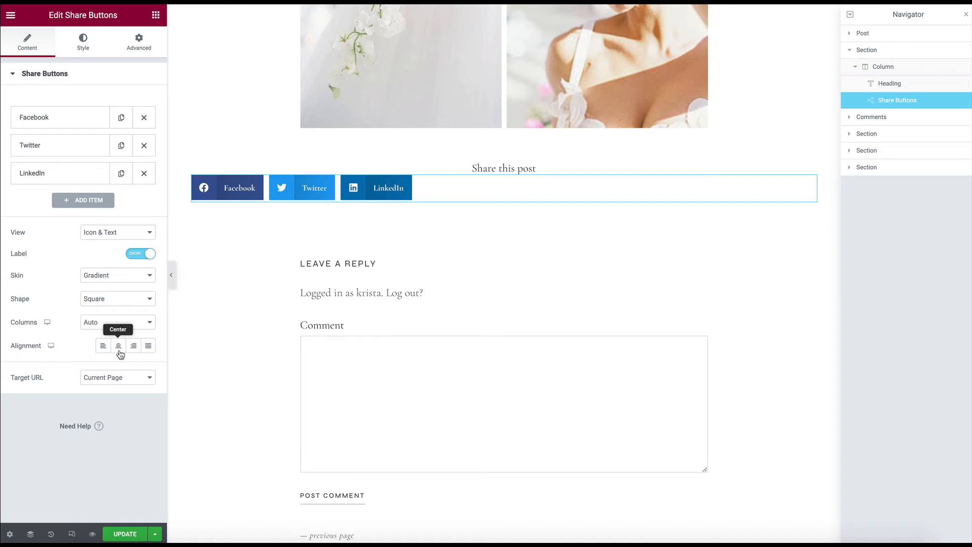
pyautogui.click(118, 345)
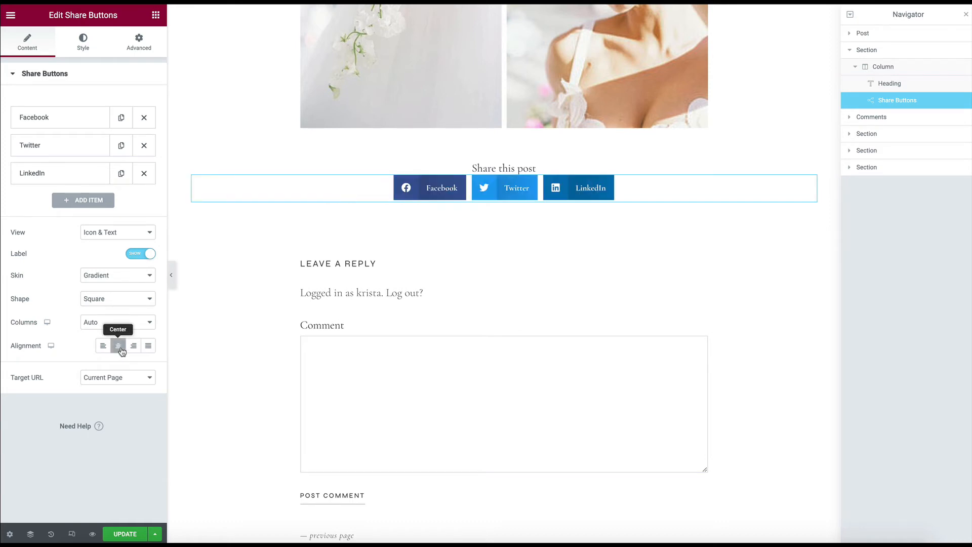
pyautogui.click(138, 43)
pyautogui.write('10')
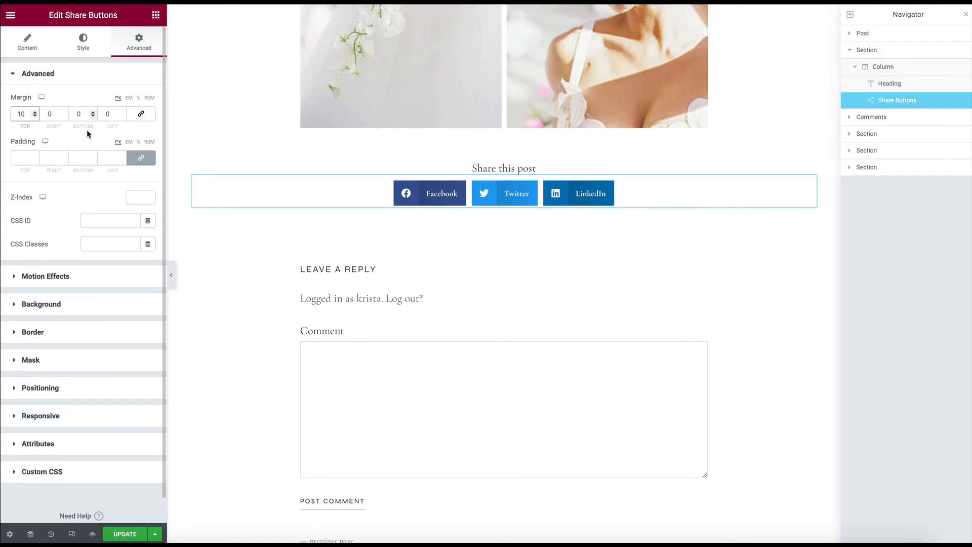
pyautogui.click(26, 43)
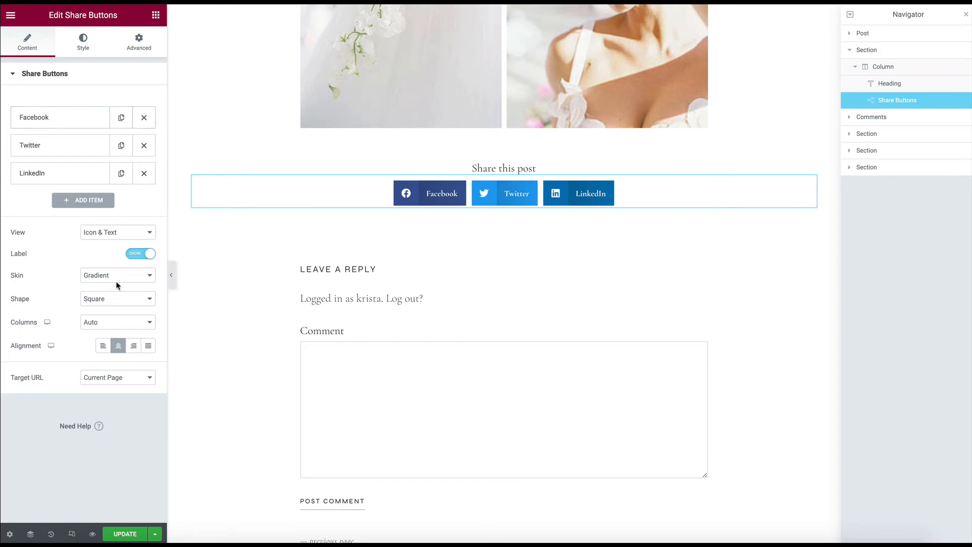
# Set the buttons' Skin to Minimal and Shape to Circle, keeping Target URL on Current Page.
pyautogui.click(117, 232)
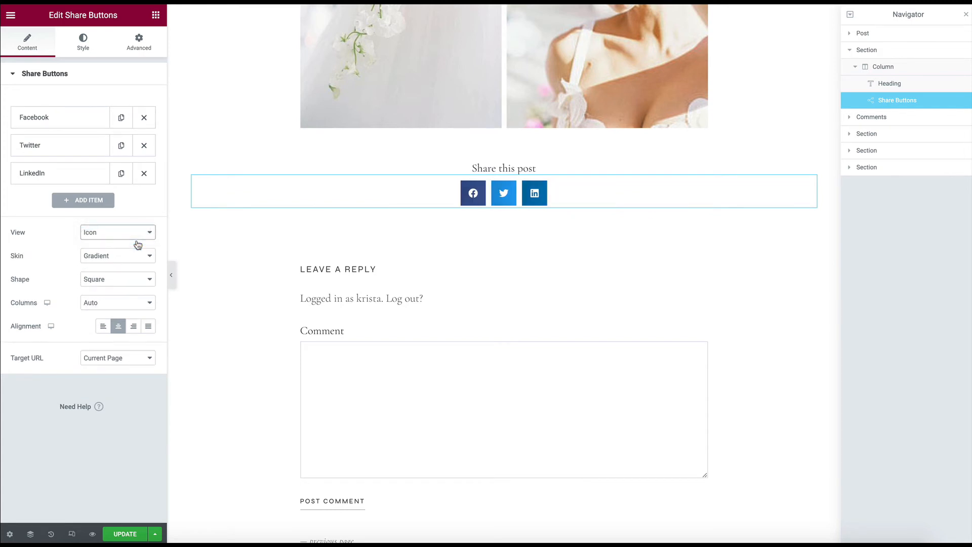
pyautogui.click(118, 255)
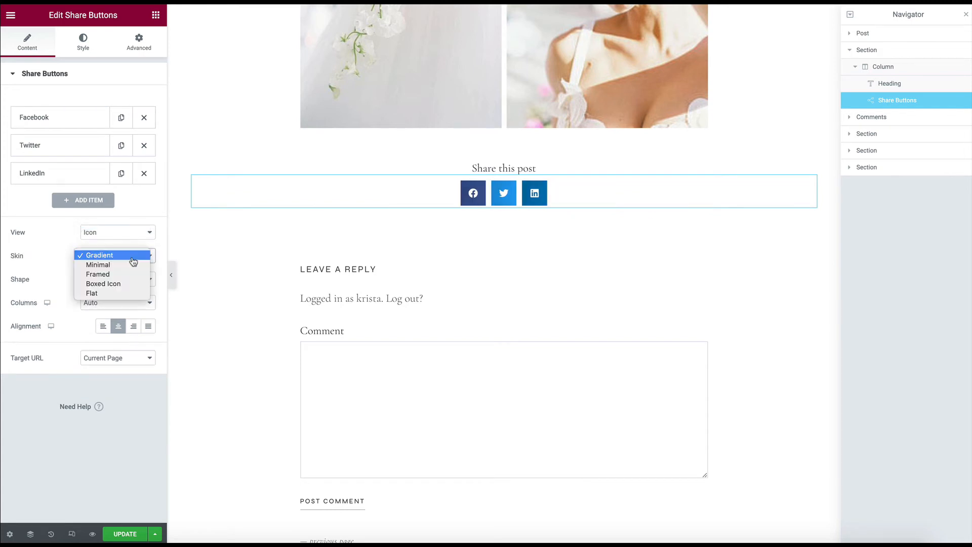
pyautogui.click(97, 264)
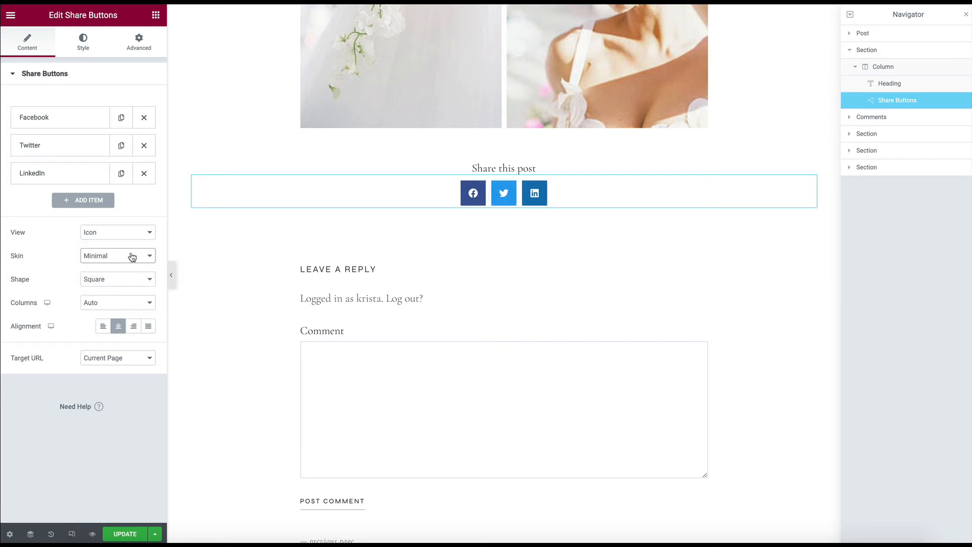
pyautogui.click(118, 278)
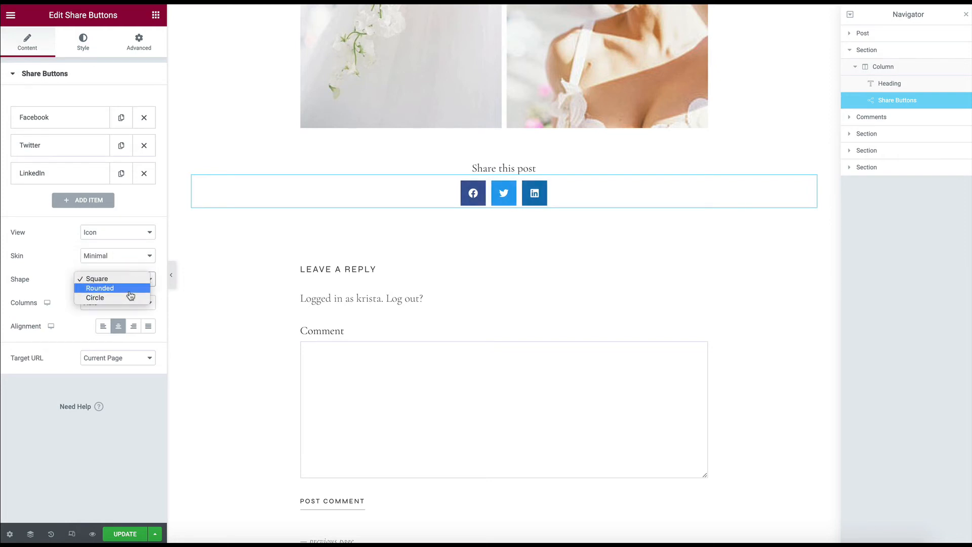
pyautogui.click(94, 297)
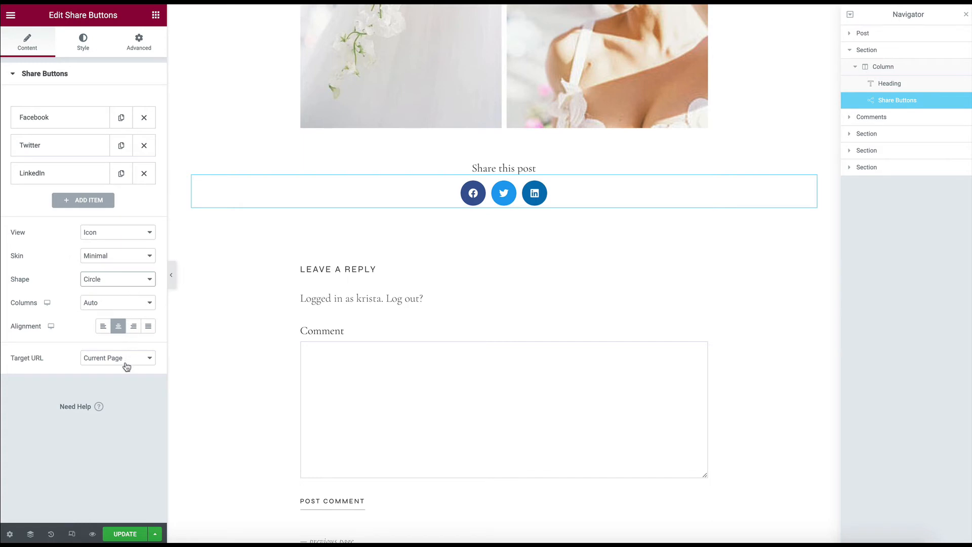
pyautogui.click(118, 357)
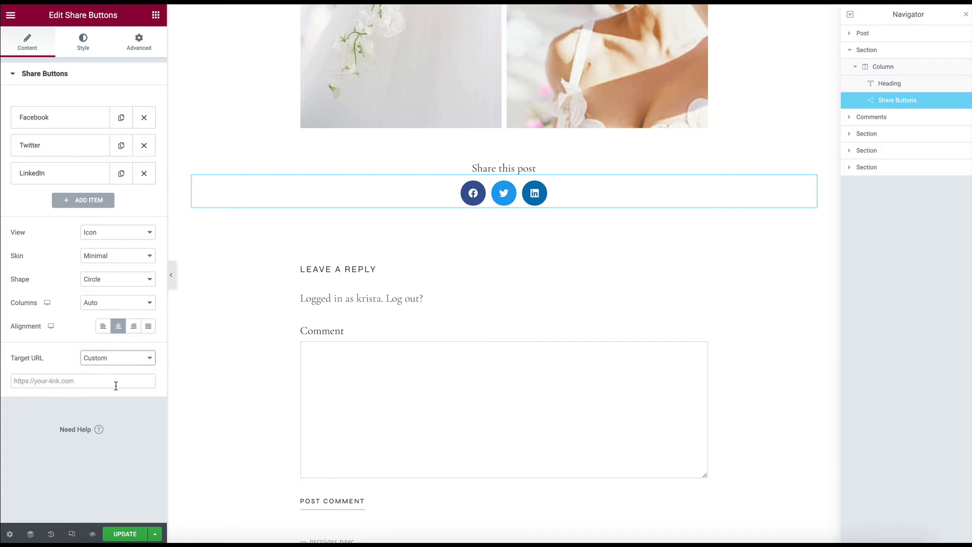
pyautogui.click(117, 358)
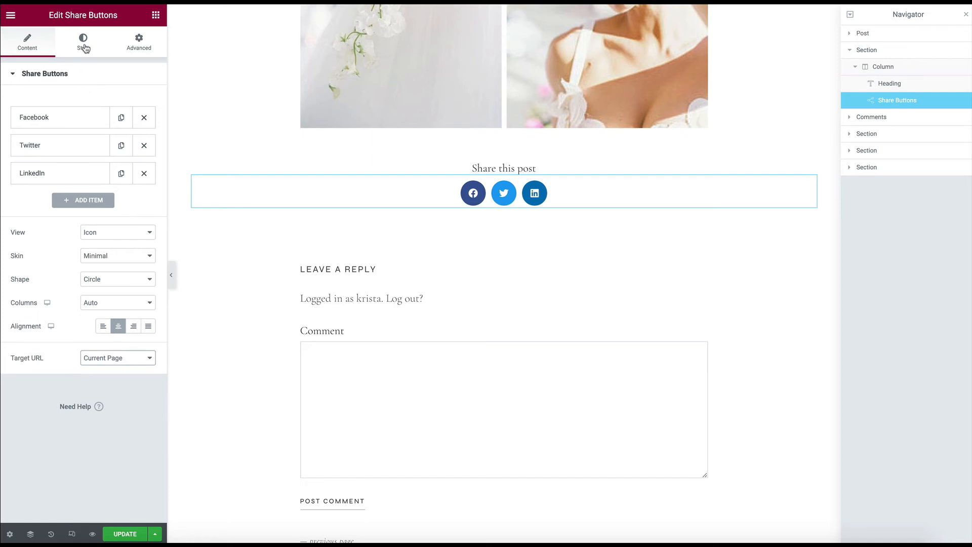
# In Style, set Color to Custom and Primary Color to the global beige Hover Color.
pyautogui.click(82, 42)
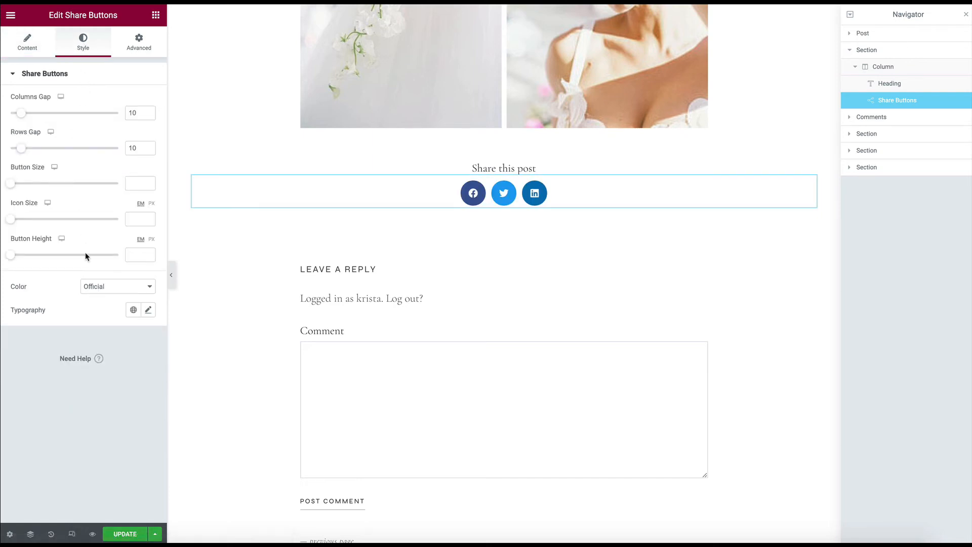
pyautogui.moveTo(107, 294)
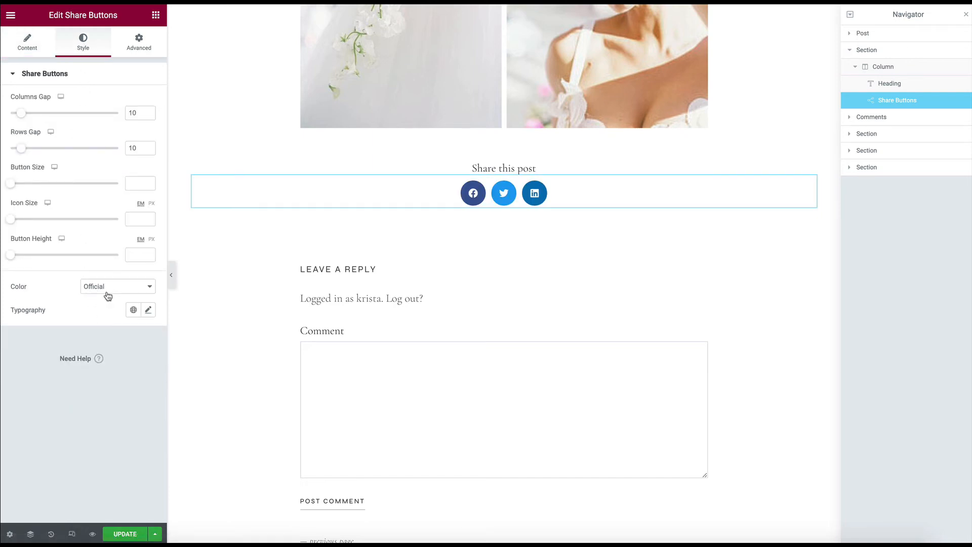
pyautogui.click(117, 285)
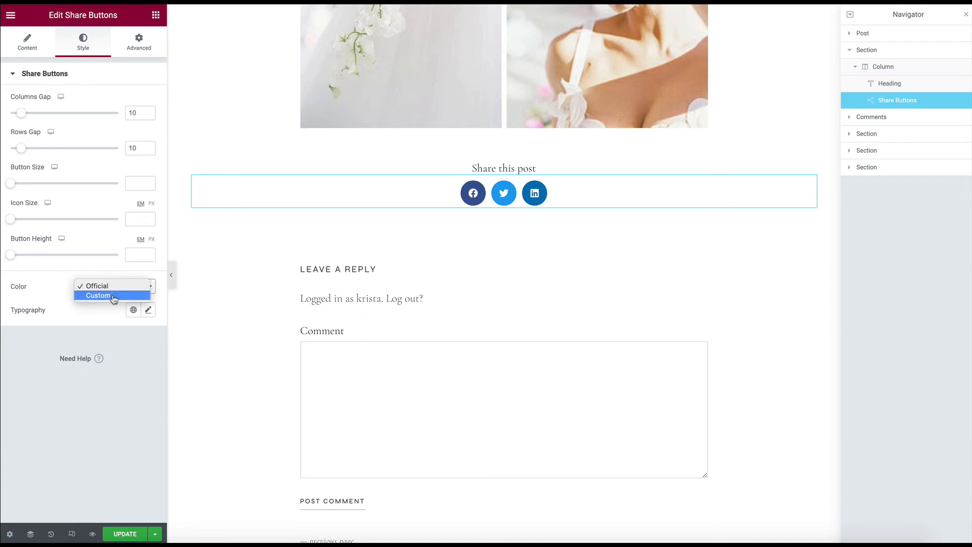
pyautogui.click(97, 295)
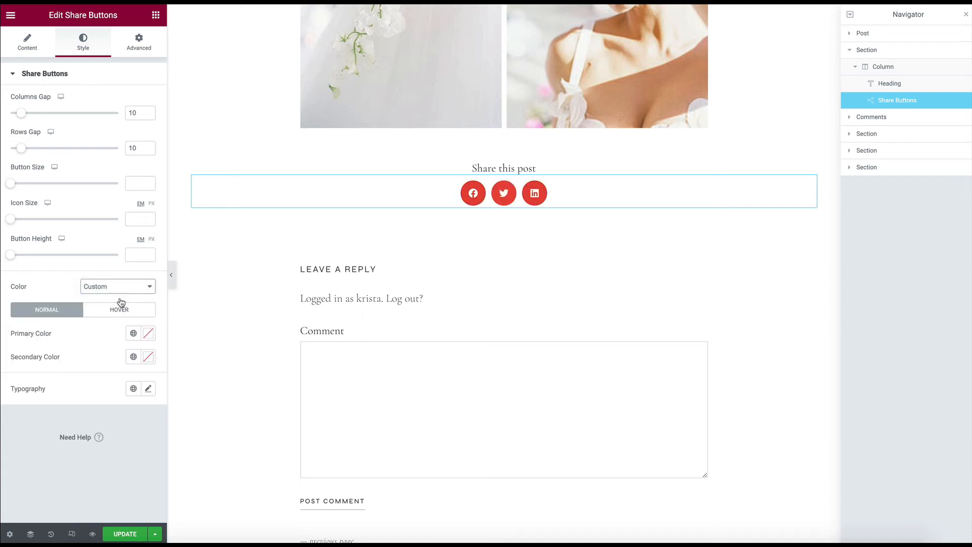
pyautogui.click(132, 333)
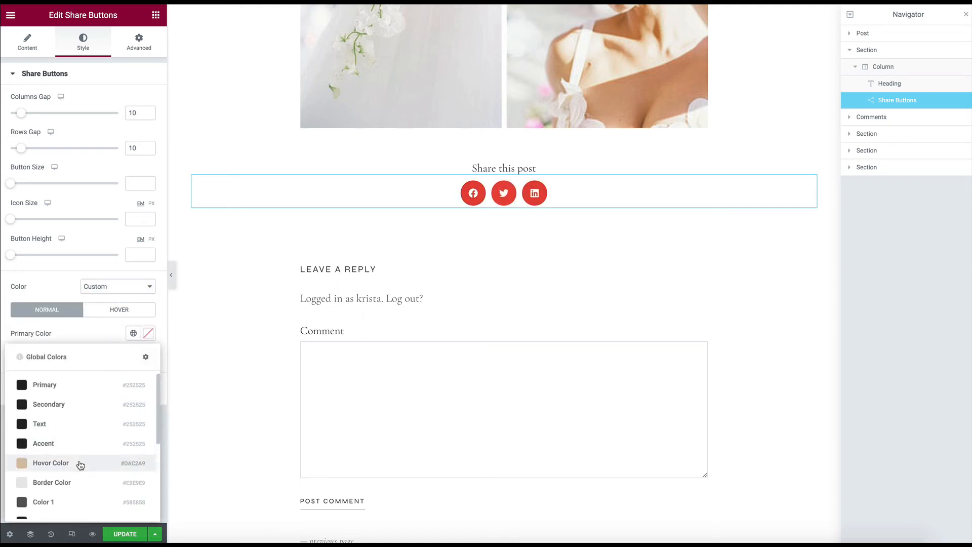
pyautogui.click(50, 462)
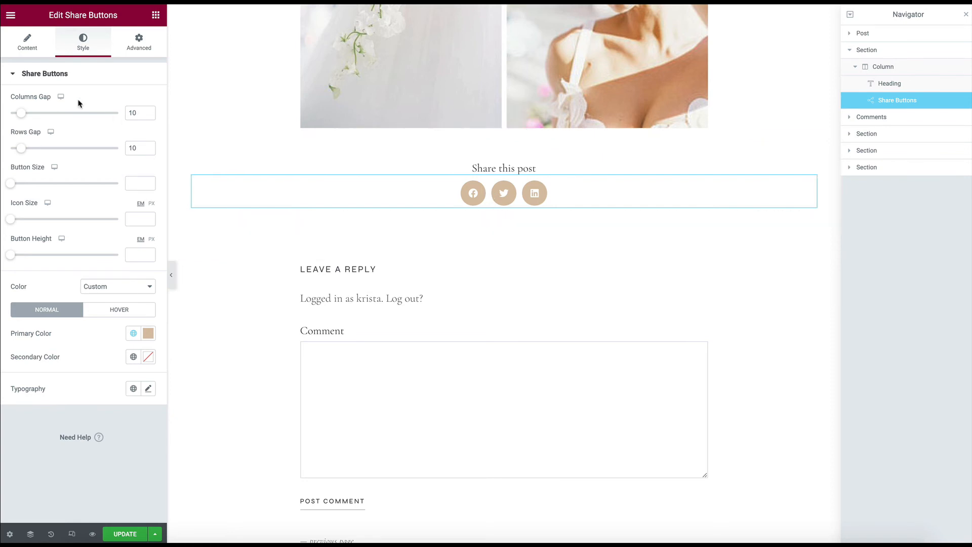
# Add a new share item set to the Pinterest network.
pyautogui.click(27, 41)
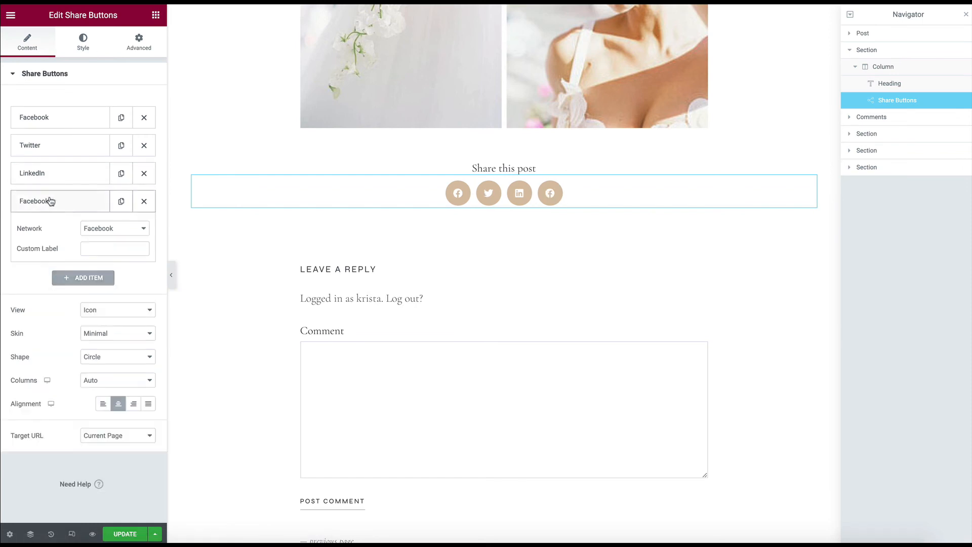
pyautogui.click(114, 228)
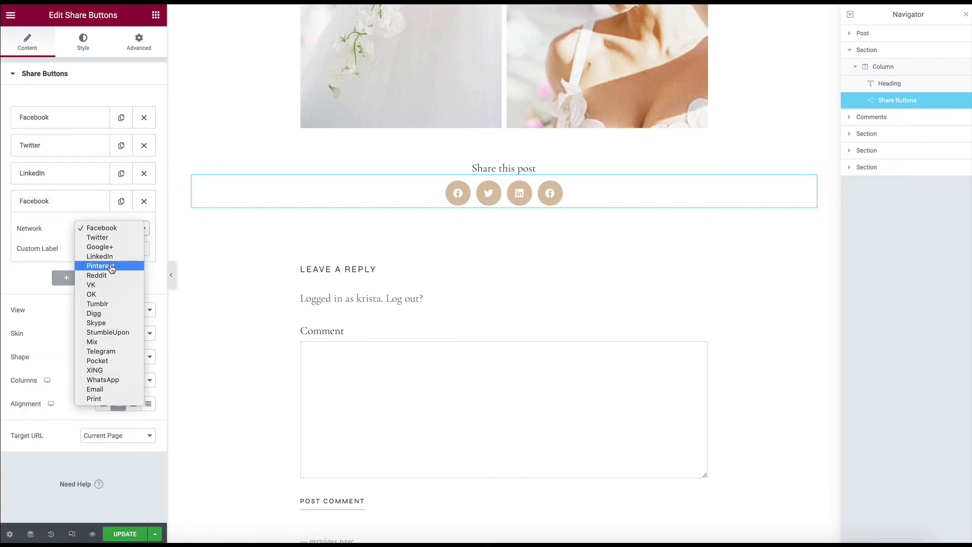
pyautogui.click(97, 266)
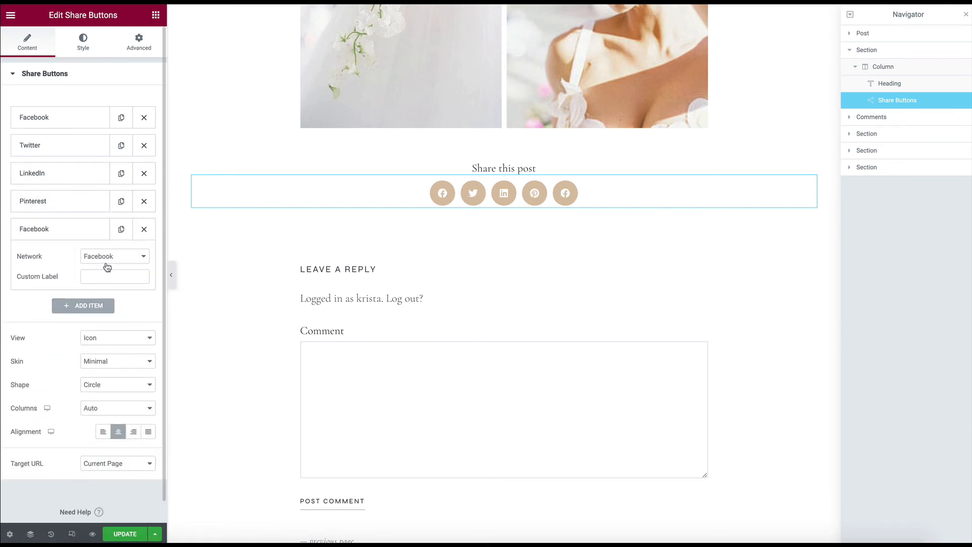
# Add an extra item as Print with label 'Print', then delete it again.
pyautogui.click(114, 256)
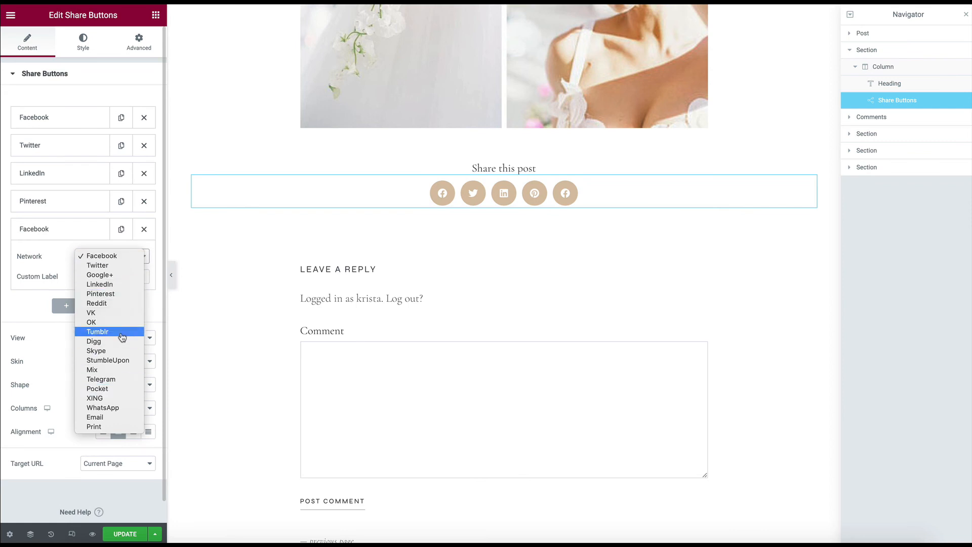
pyautogui.moveTo(115, 431)
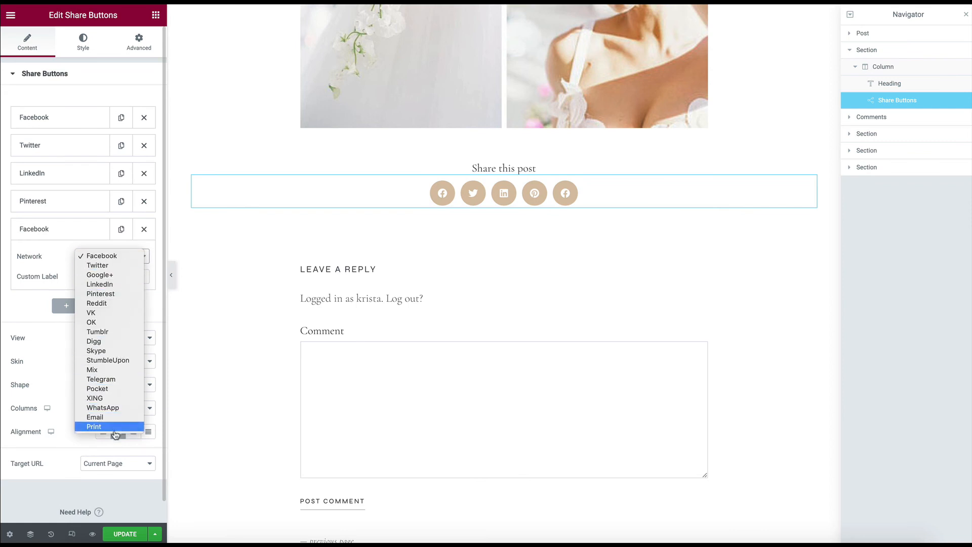
pyautogui.click(93, 426)
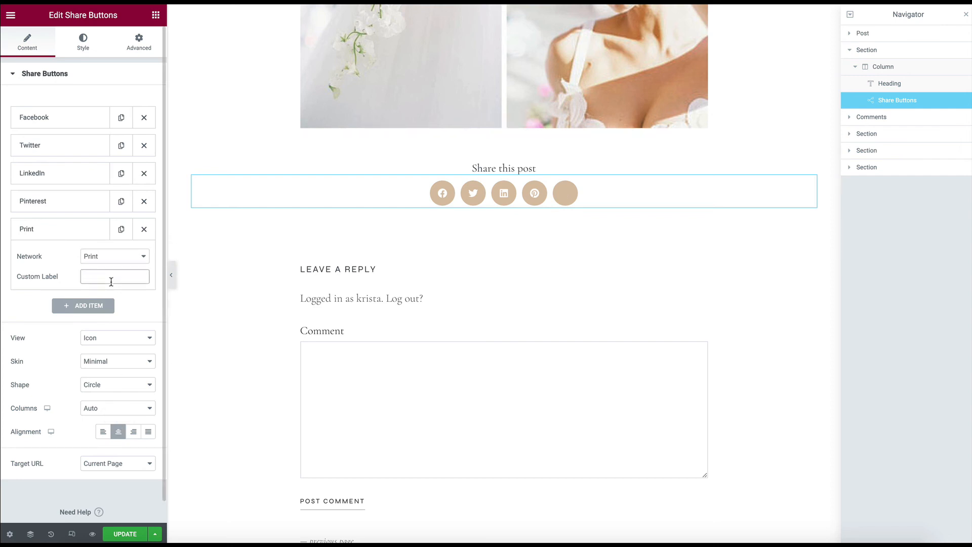
pyautogui.write('Print')
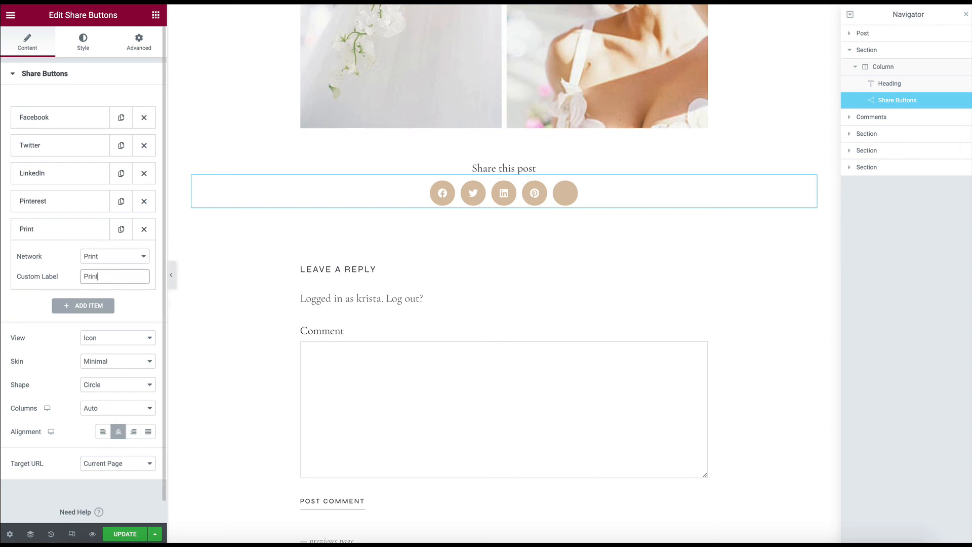
pyautogui.click(143, 229)
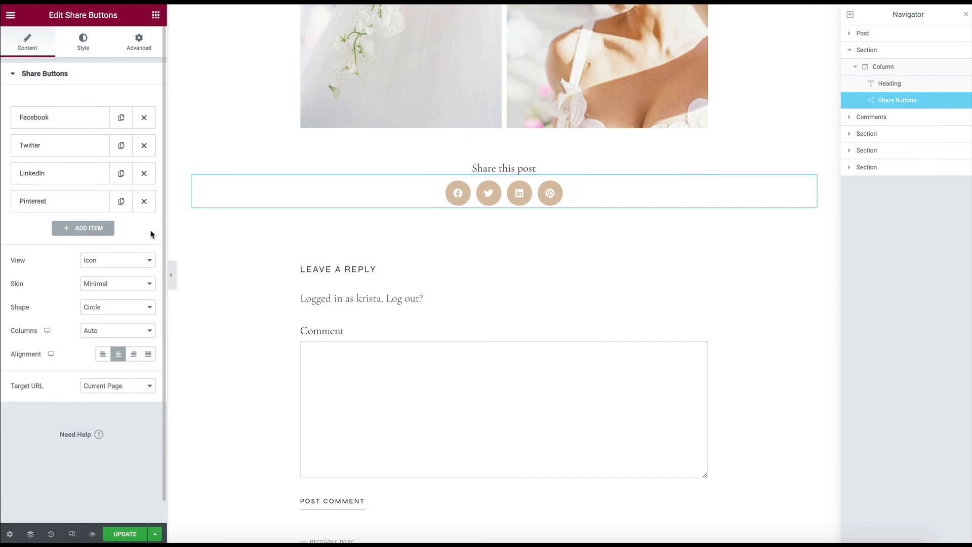